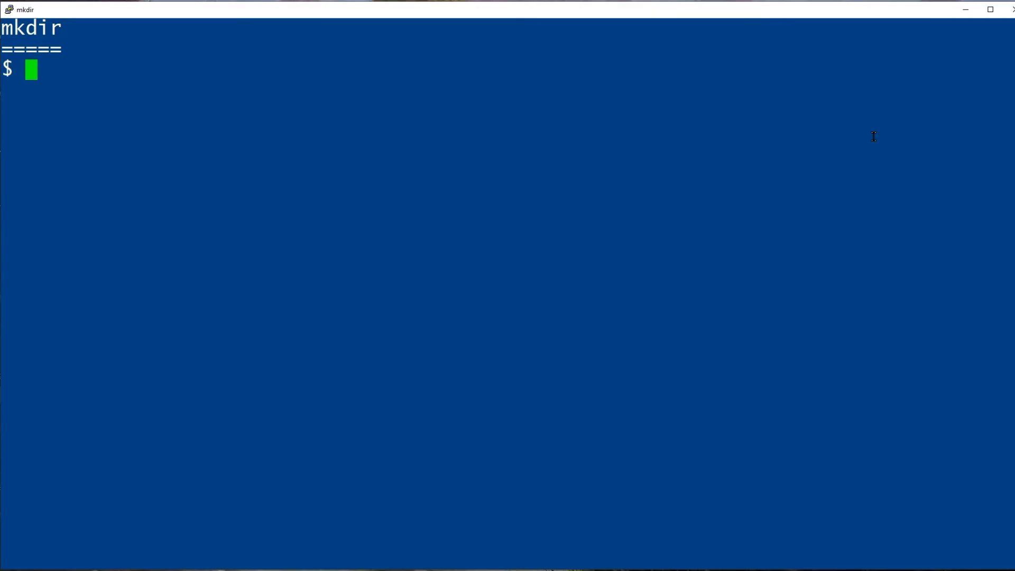
mouse_move(822, 142)
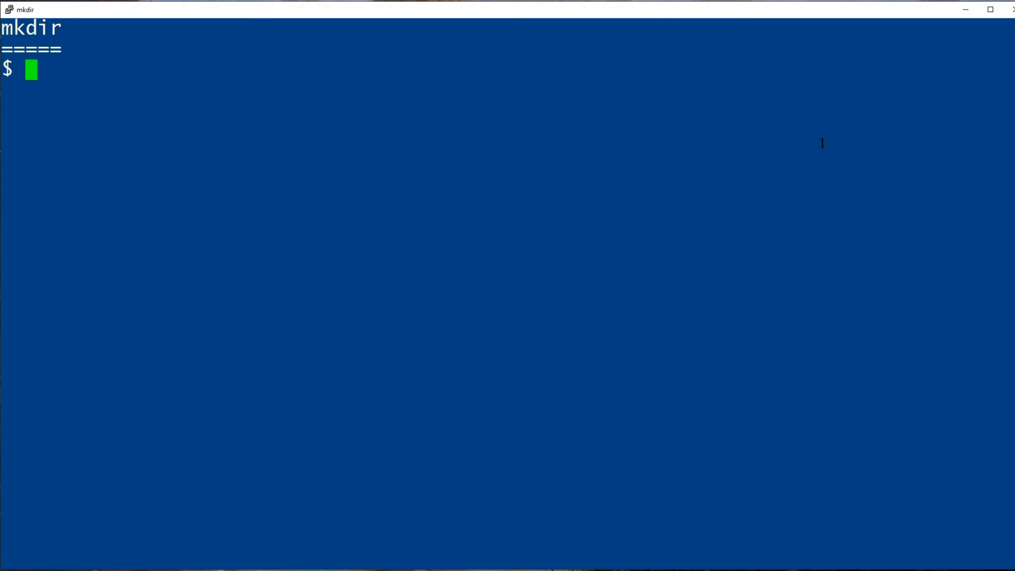
Create the directory newdir and show its long listing with drwxrwxr-x permissions
type("mkdir")
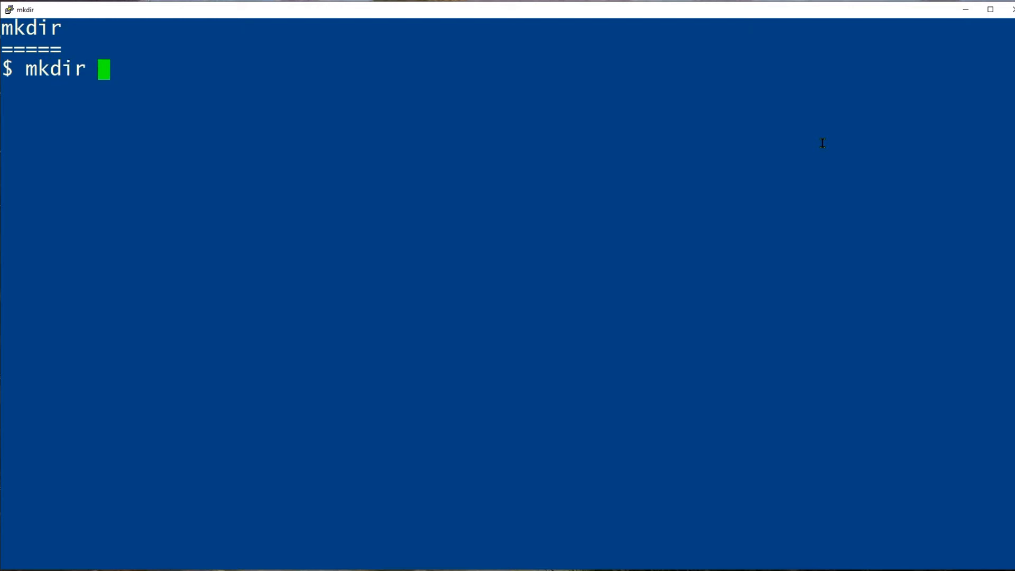
type("newdir")
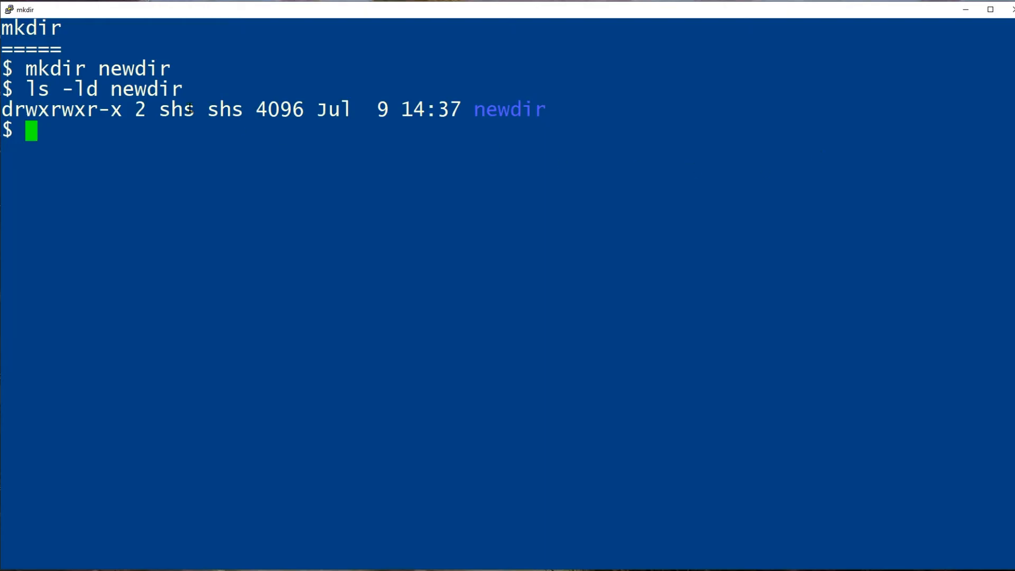
double_click(225, 109)
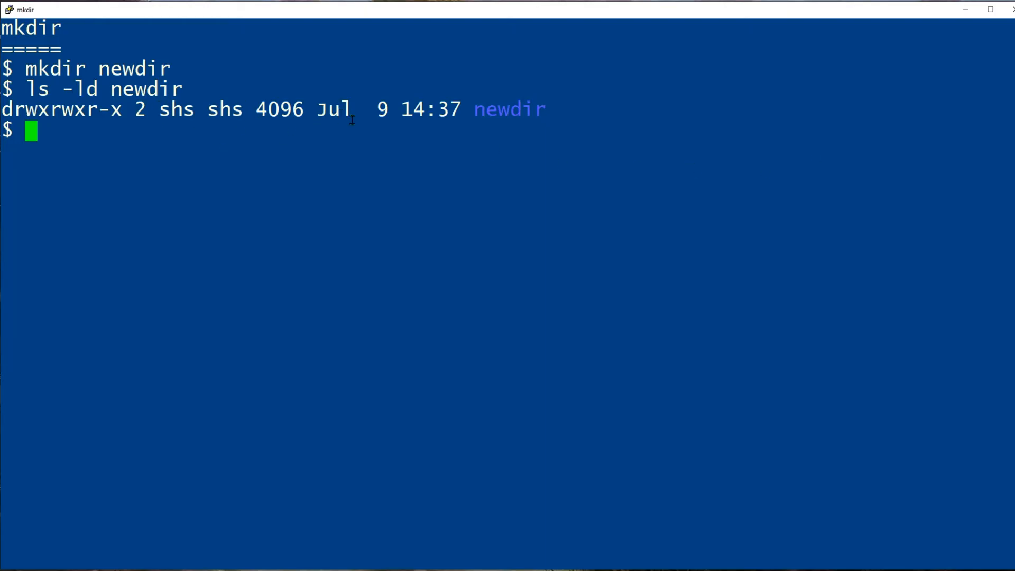
mouse_move(110, 142)
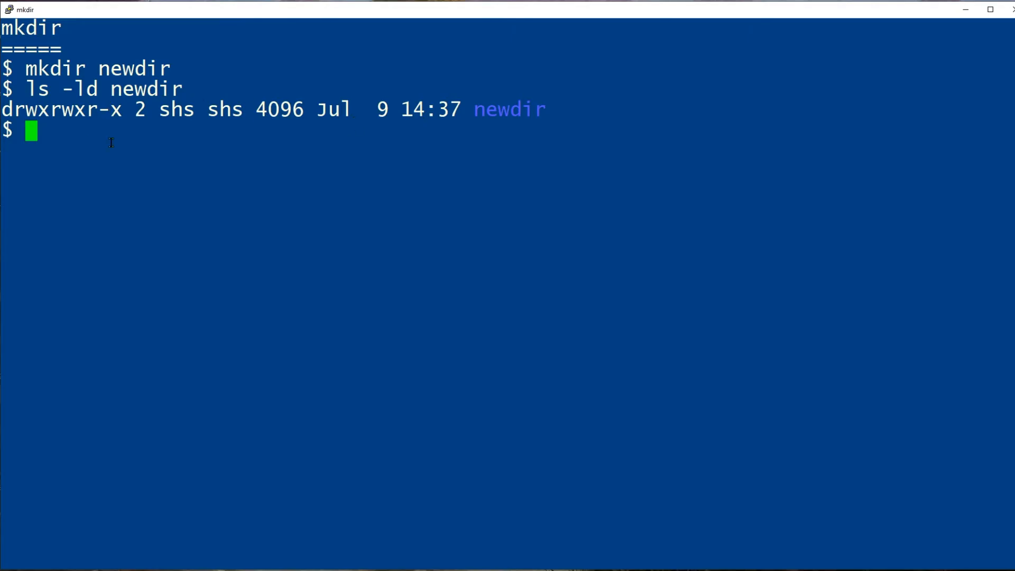
mouse_move(236, 174)
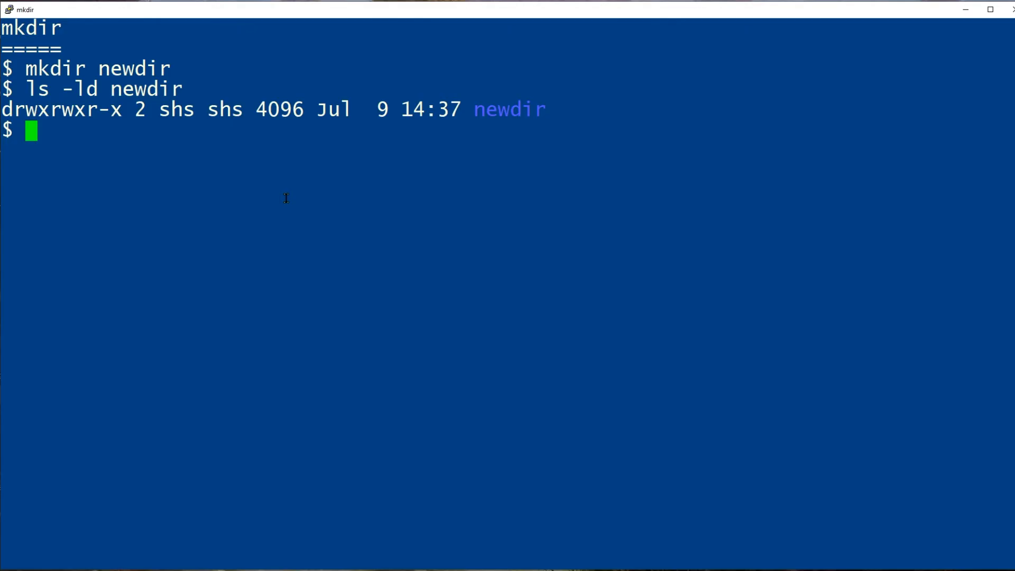
Create /tmp/mydir and display it with ls -ld /tmp/mydir
type("mkdir /t")
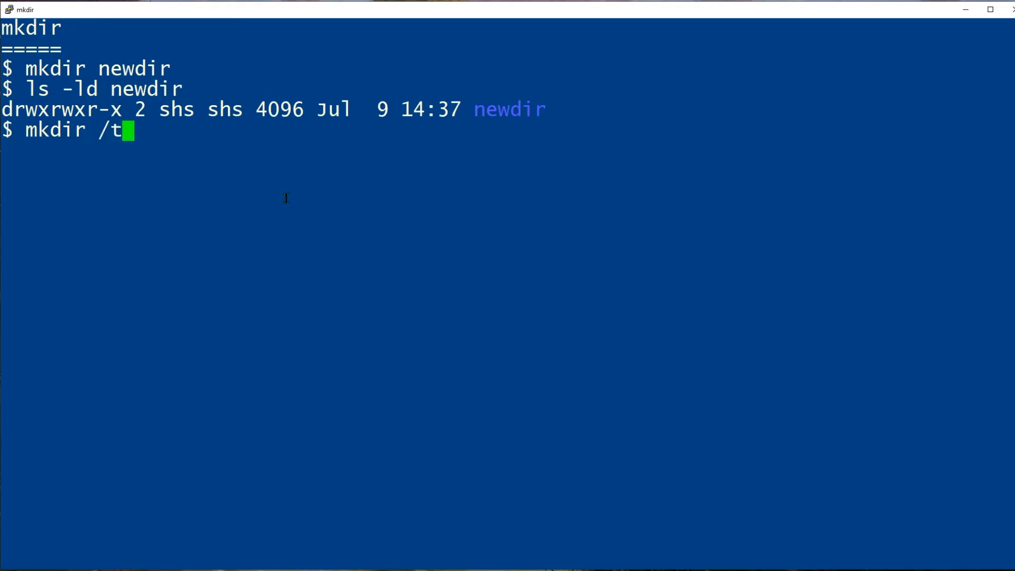
type("mp/")
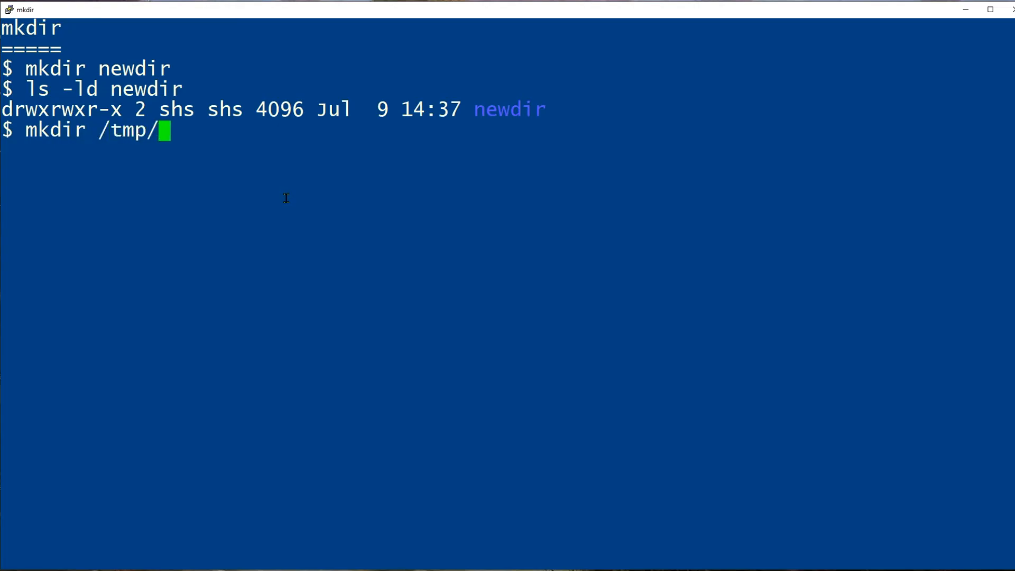
type("mydir")
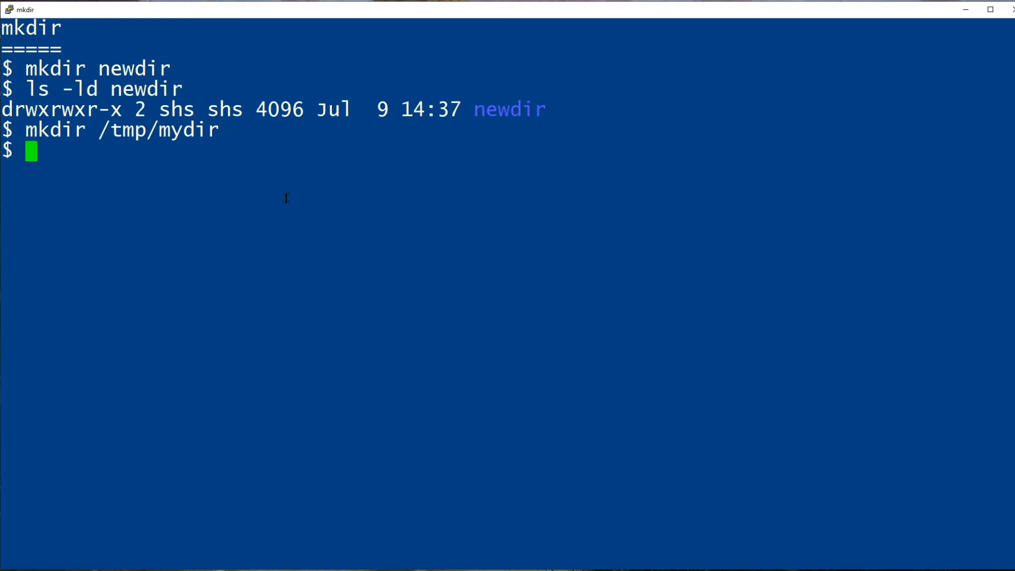
type("ls -ld /tmp/mydir")
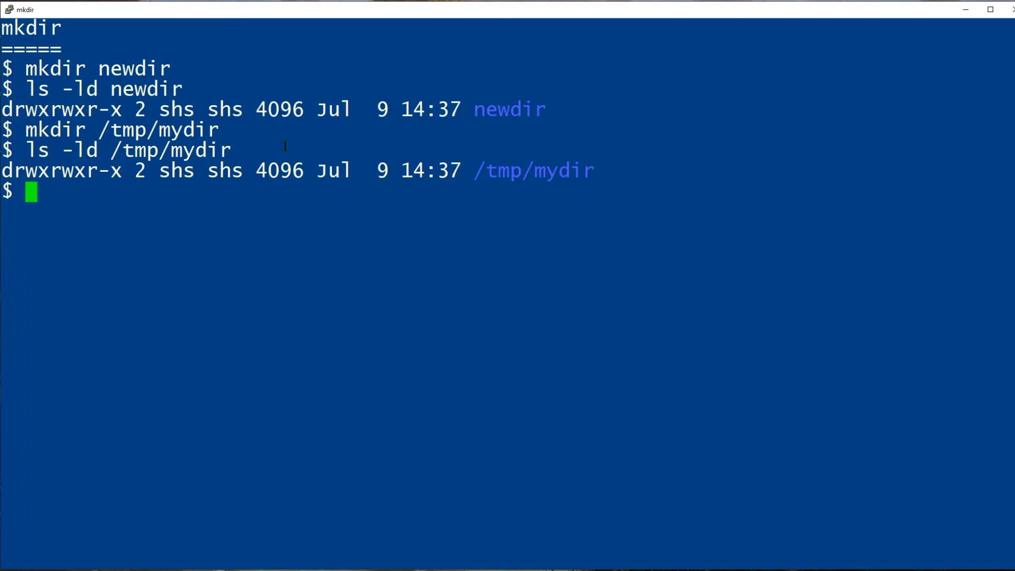
mouse_move(362, 208)
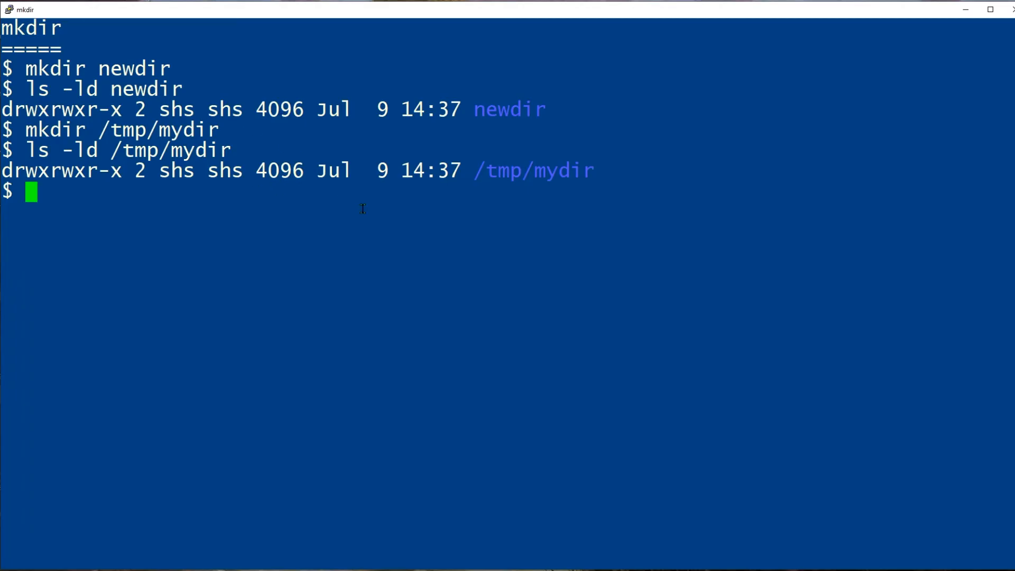
mouse_move(376, 225)
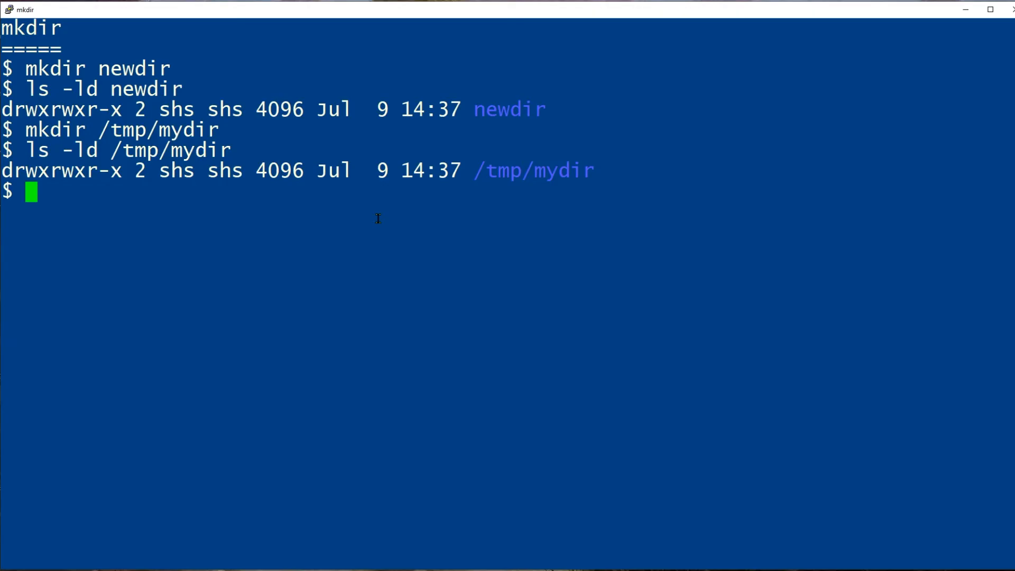
Create the nested directories a/b/c in one command with mkdir -p
type("mkdir")
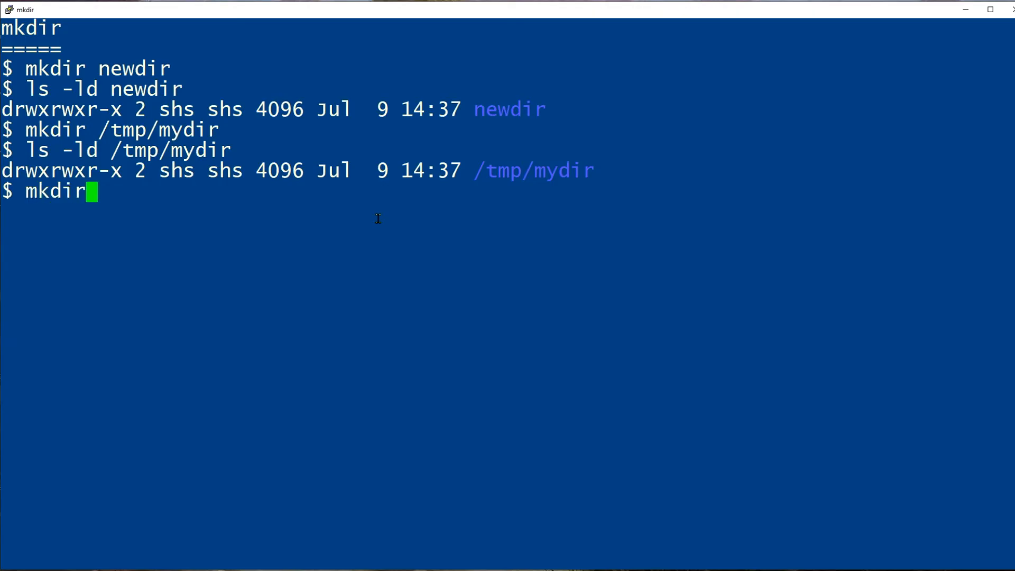
type("-p")
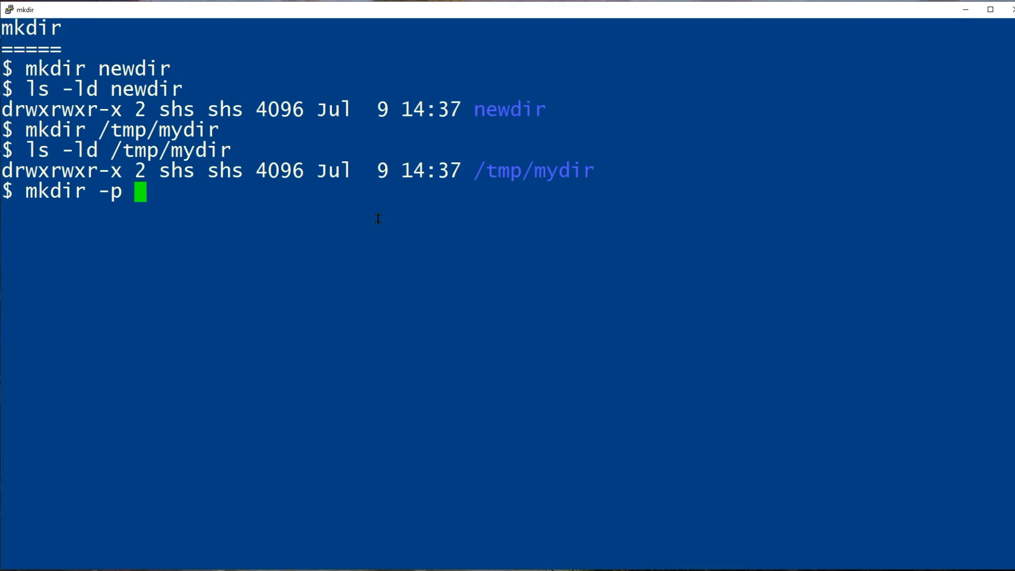
type("a/b")
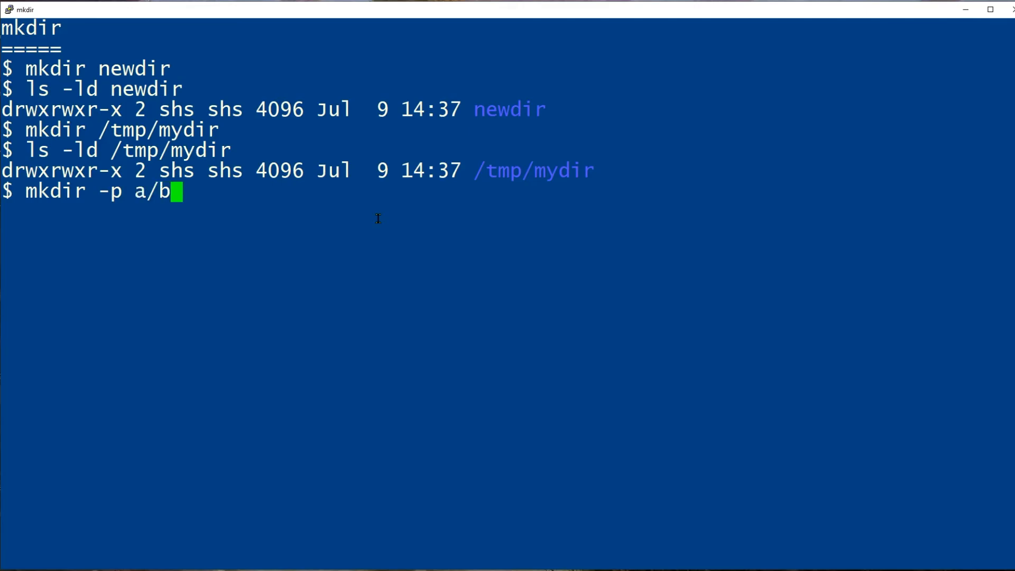
type("/c")
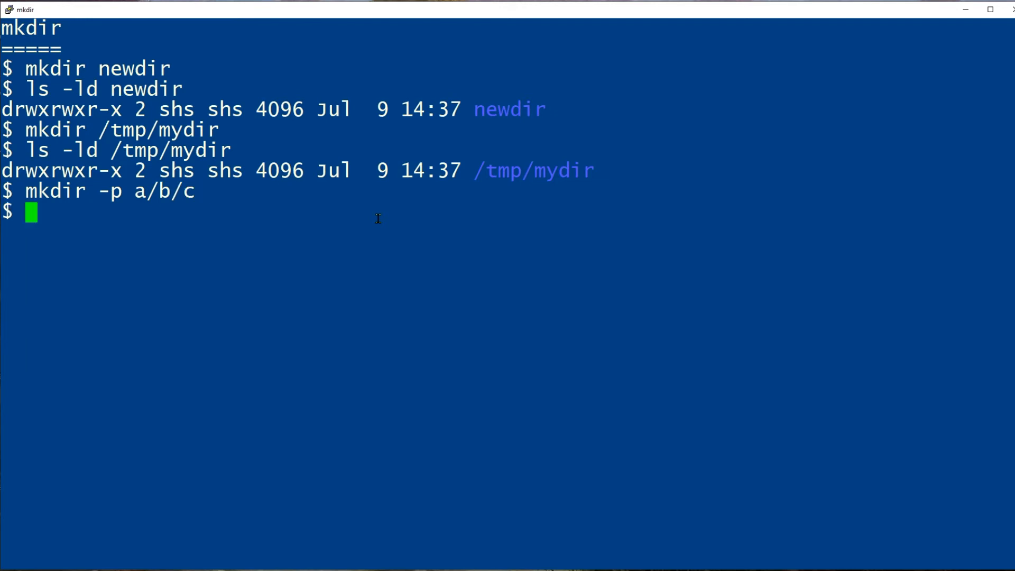
List a/b with ls -l to show subdirectory c
type("ls -l")
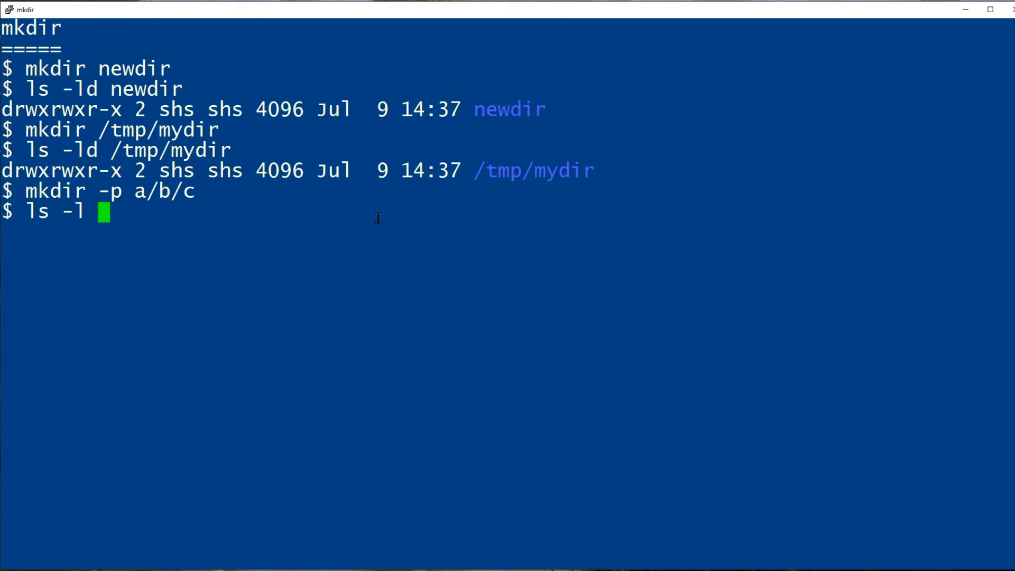
type("a/")
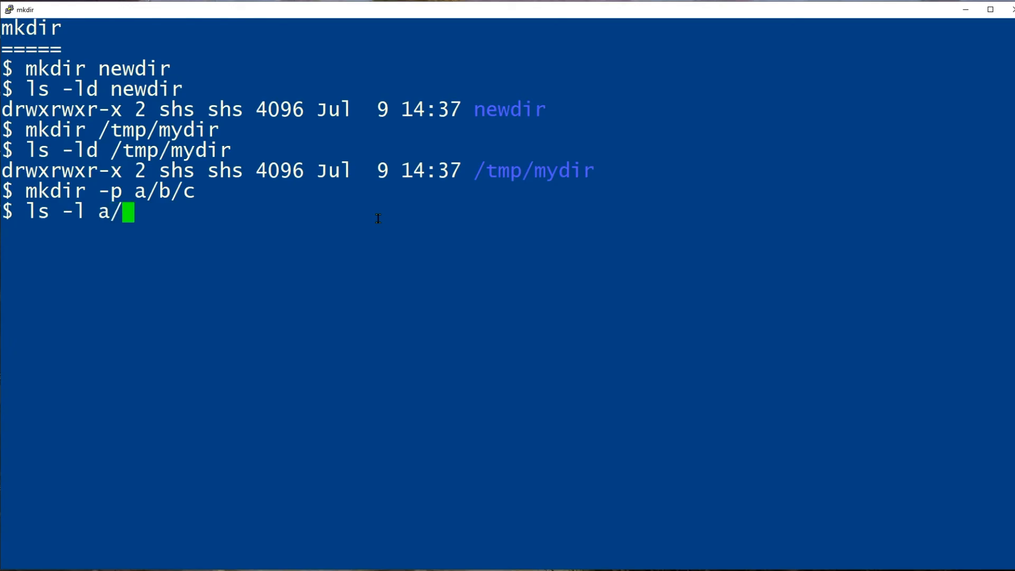
type("b")
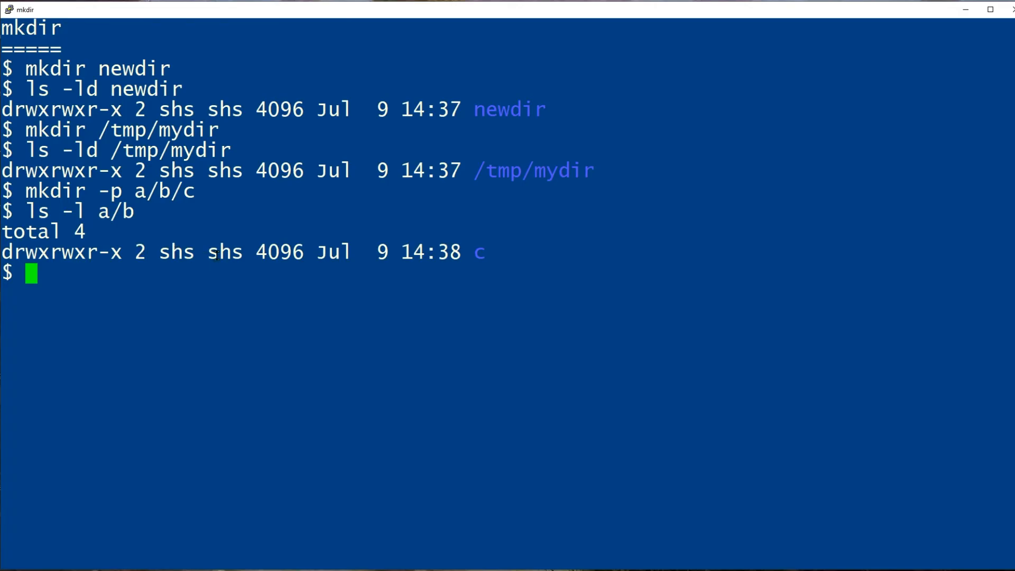
mouse_move(215, 276)
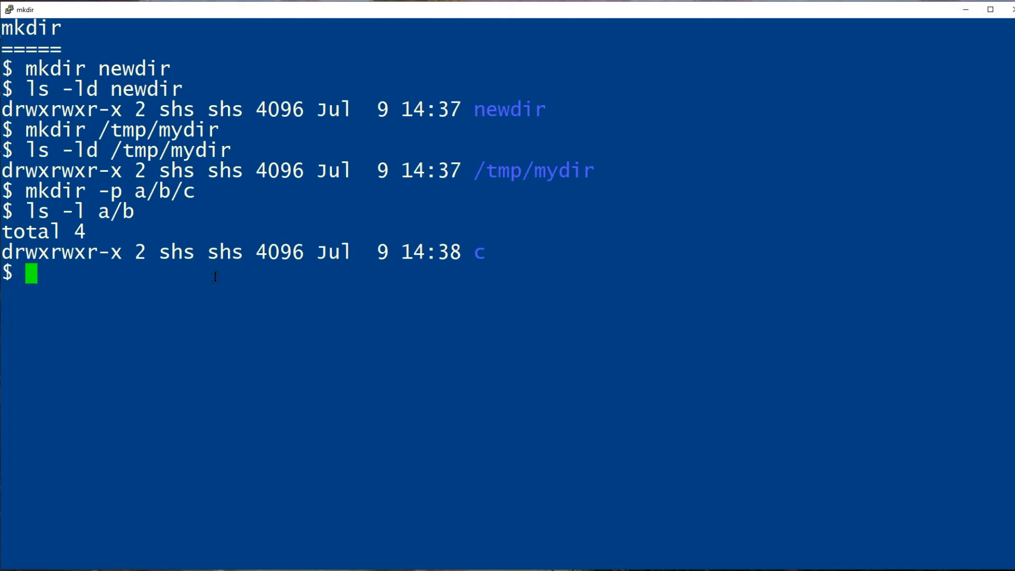
Create the directory just4me with mode 700 using mkdir -m 700
type("mk")
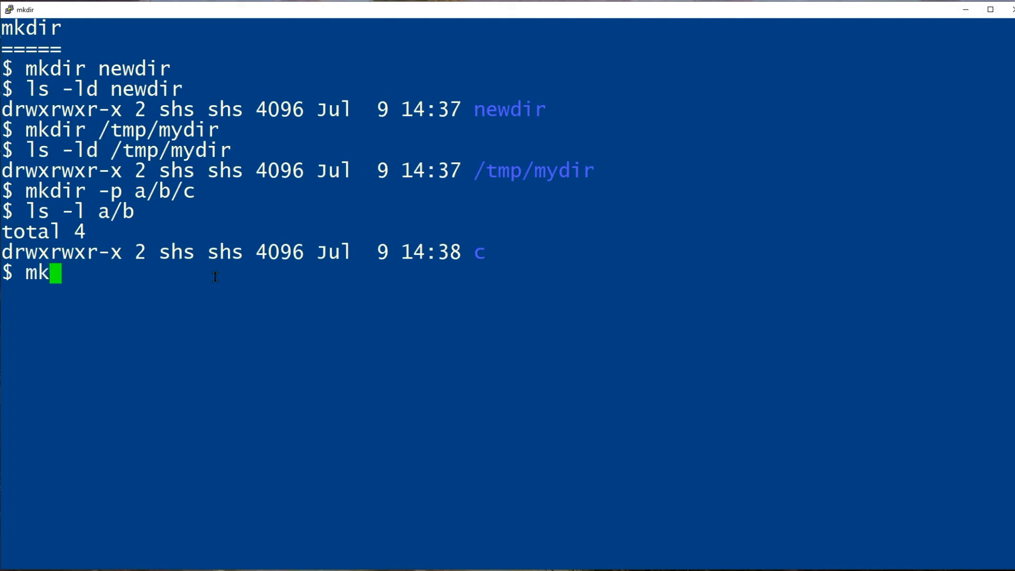
type("dir -")
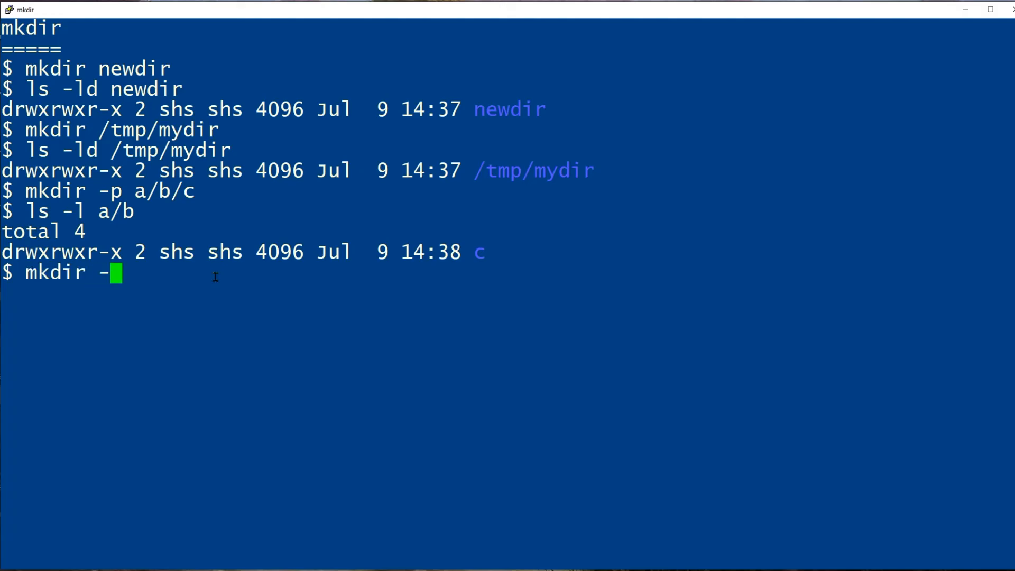
type("m 7")
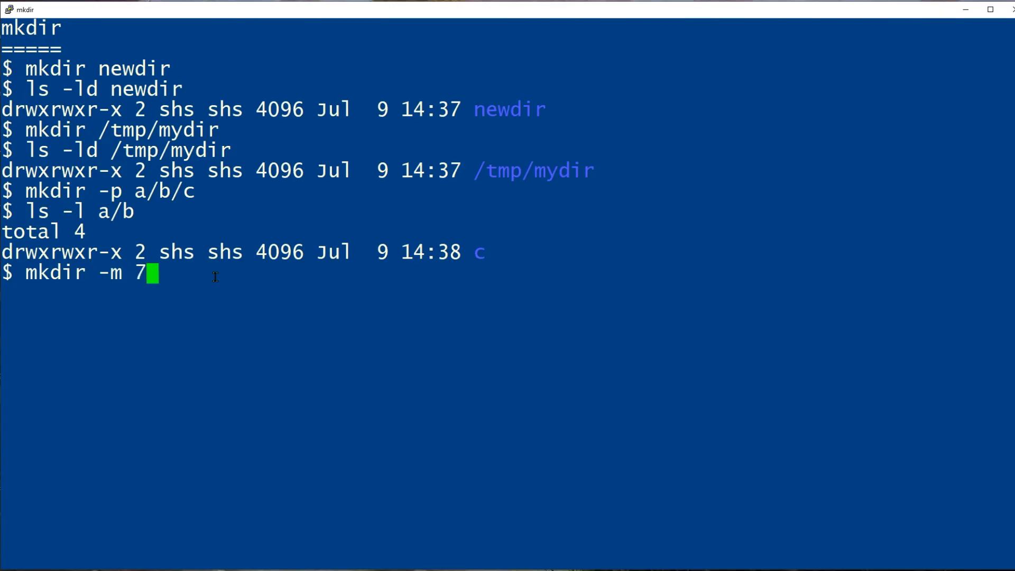
type("00")
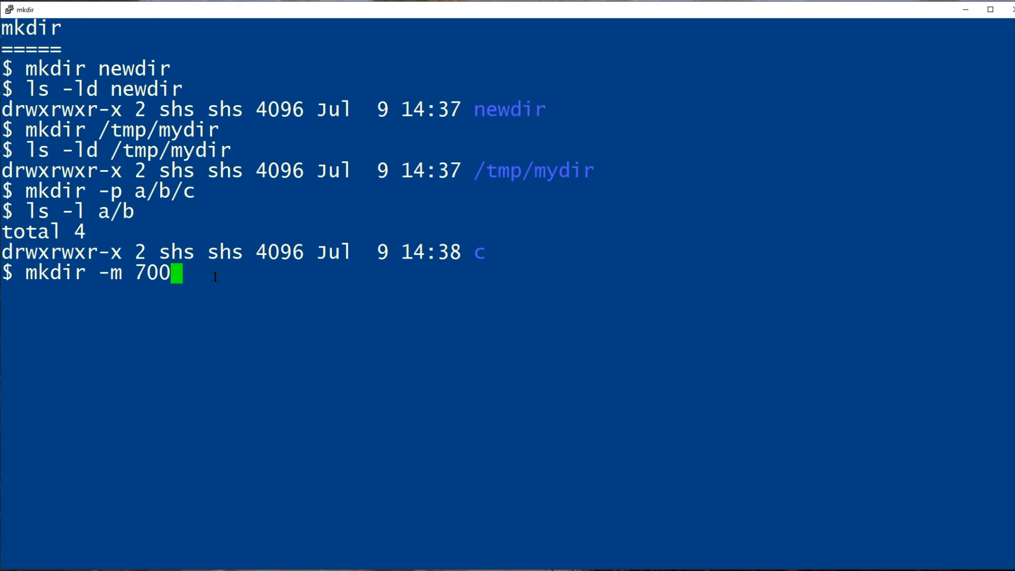
type("just4me")
type("lss -l")
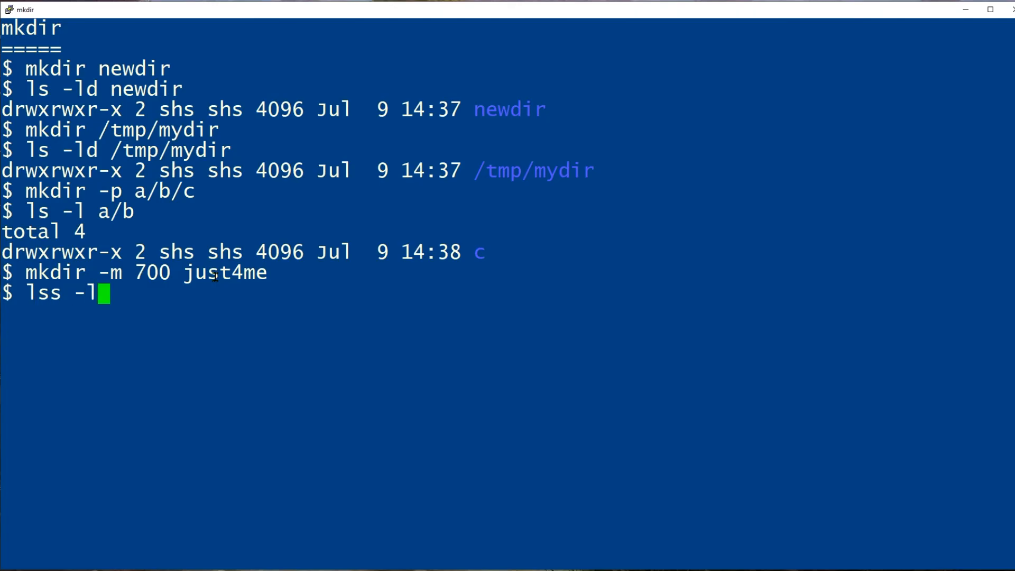
List just4me with ls -ld and highlight its owner-only rwx permission bits
type("d")
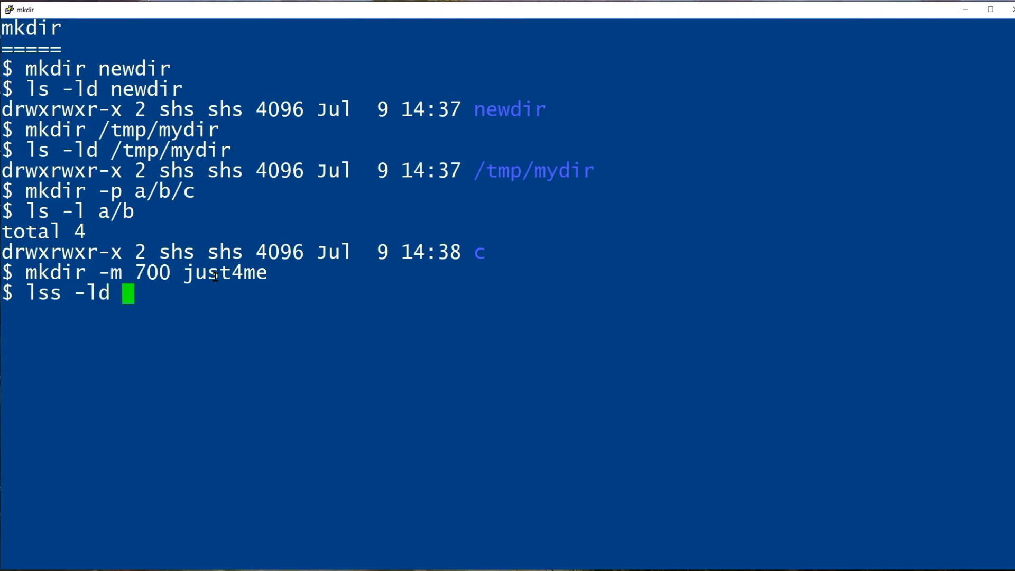
type("just4me")
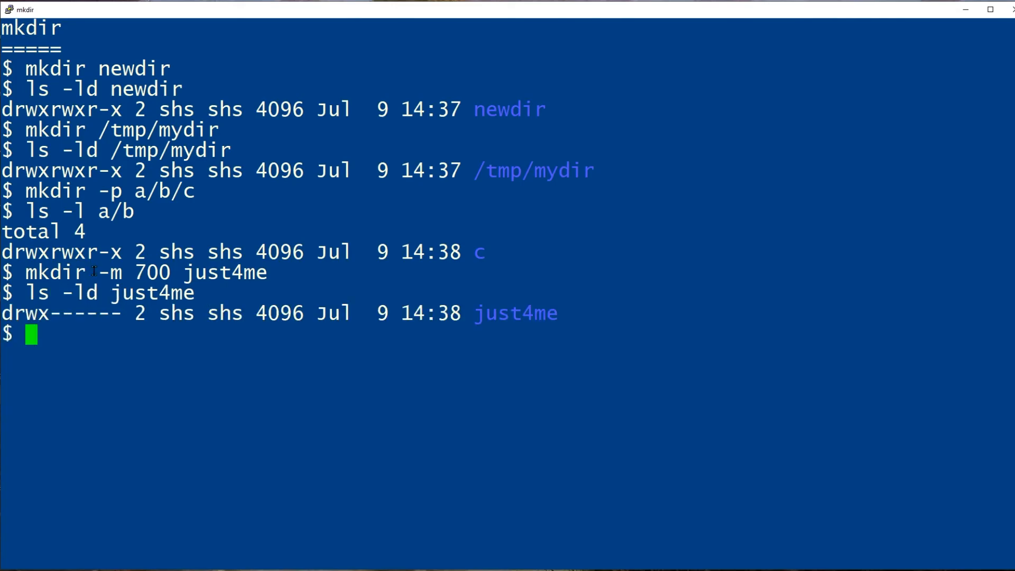
double_click(29, 313)
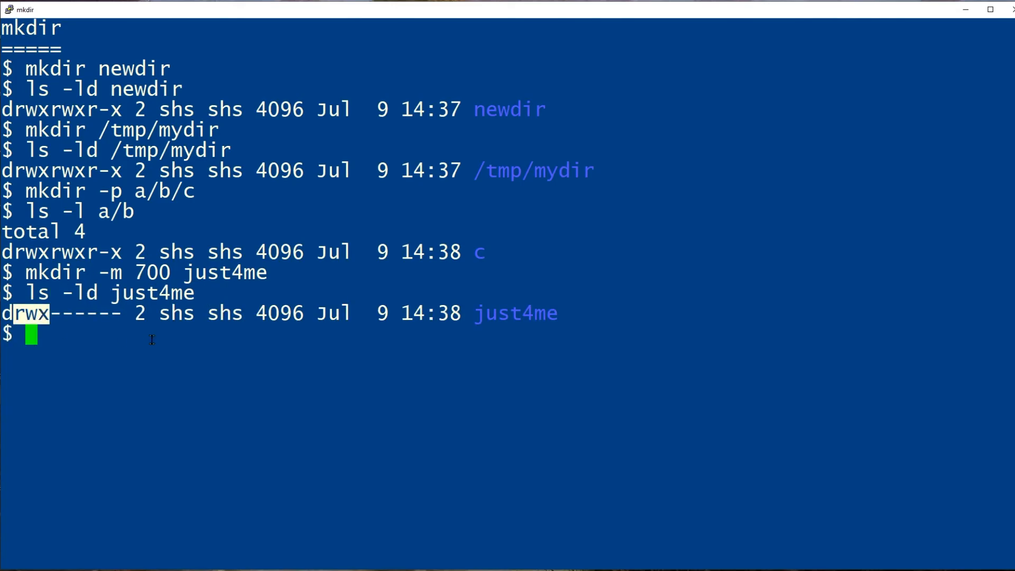
left_click_drag(26, 313, 120, 313)
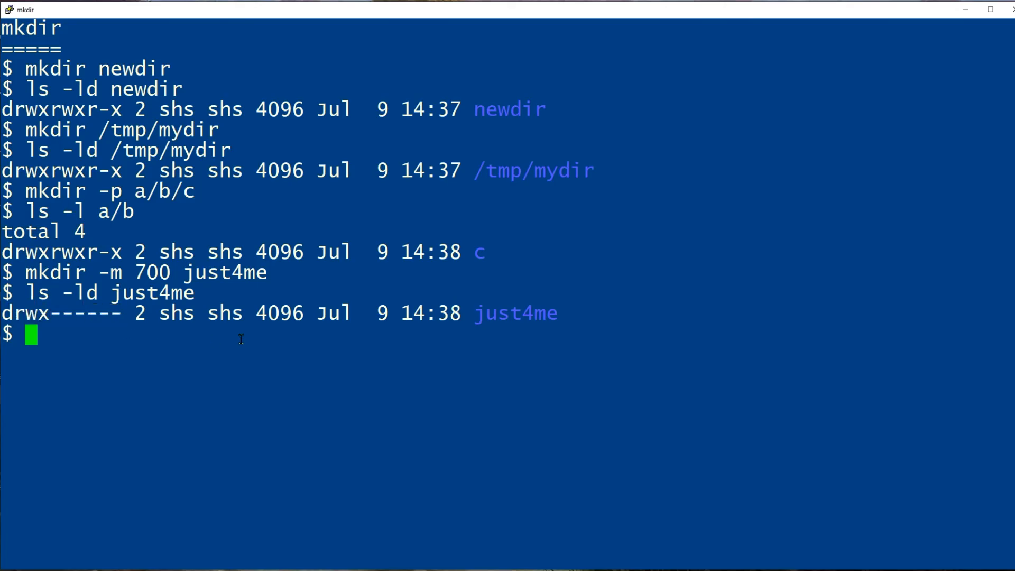
mouse_move(325, 350)
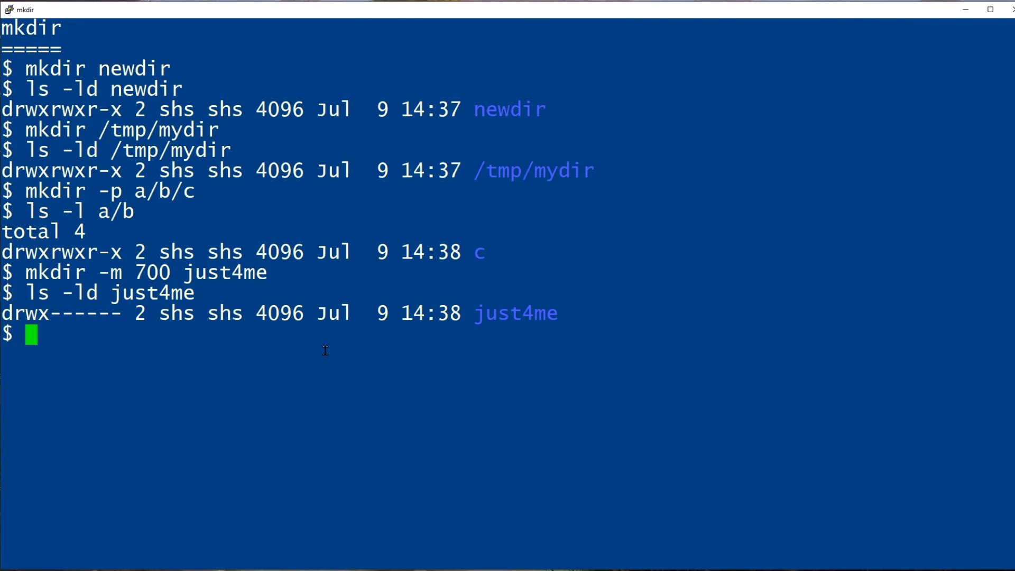
mouse_move(368, 360)
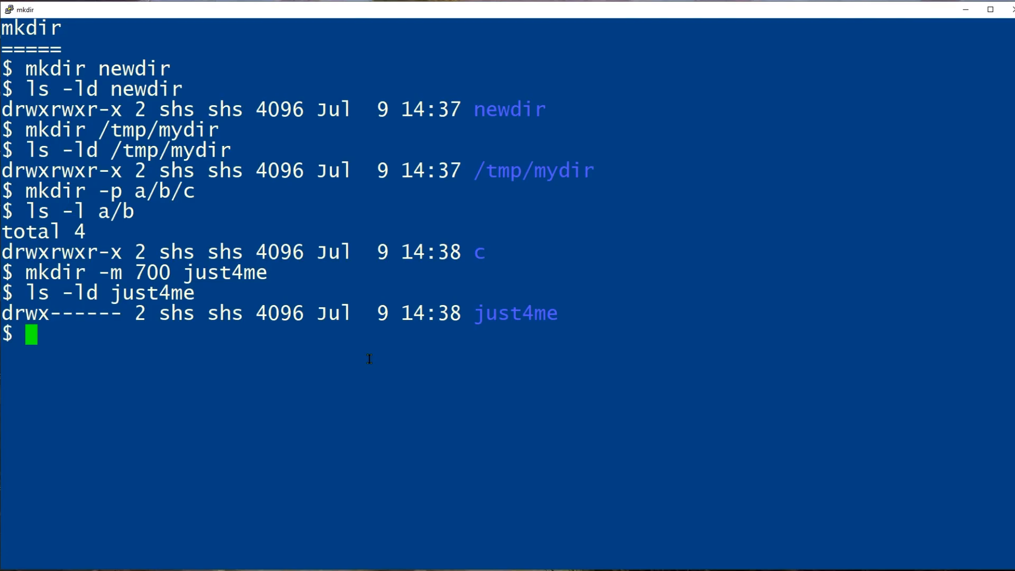
mouse_move(882, 406)
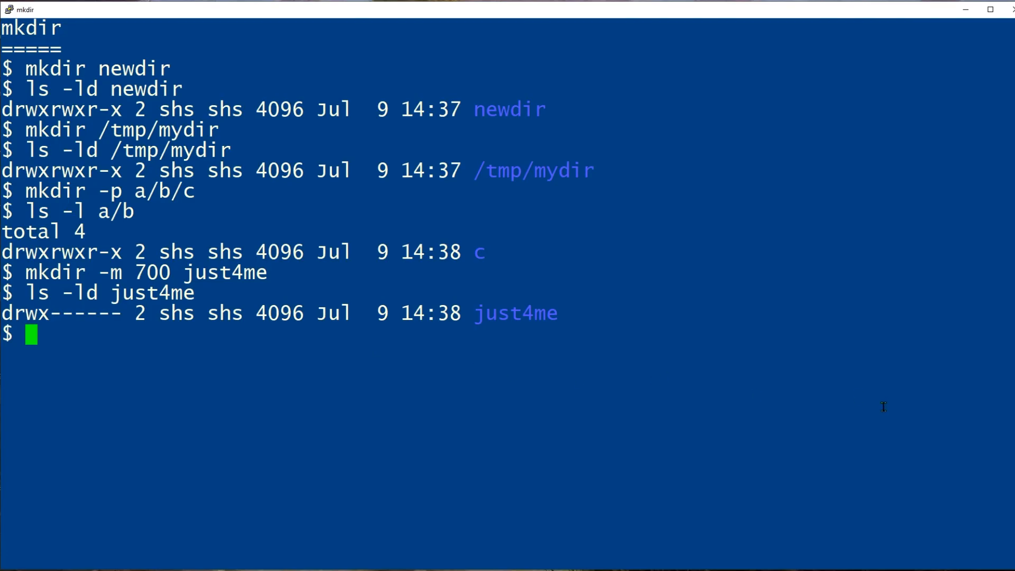